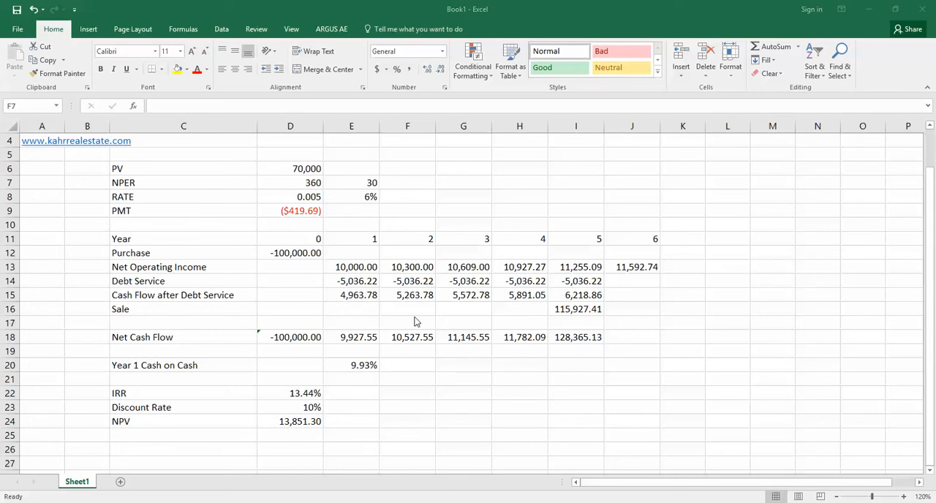
Review the 70,000 loan, period count, 6% rate, monthly payment and year-1 NOI, debt service and cash flow formulas
scroll("up", 3)
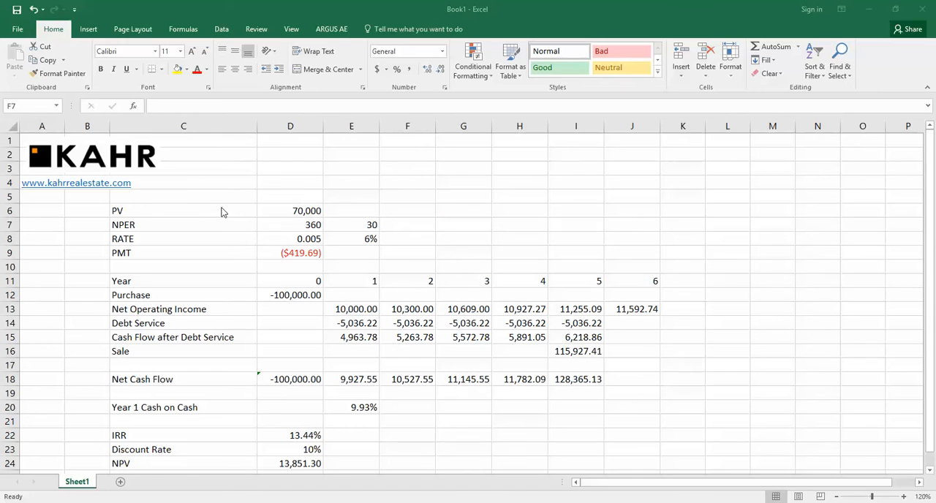
left_click(290, 211)
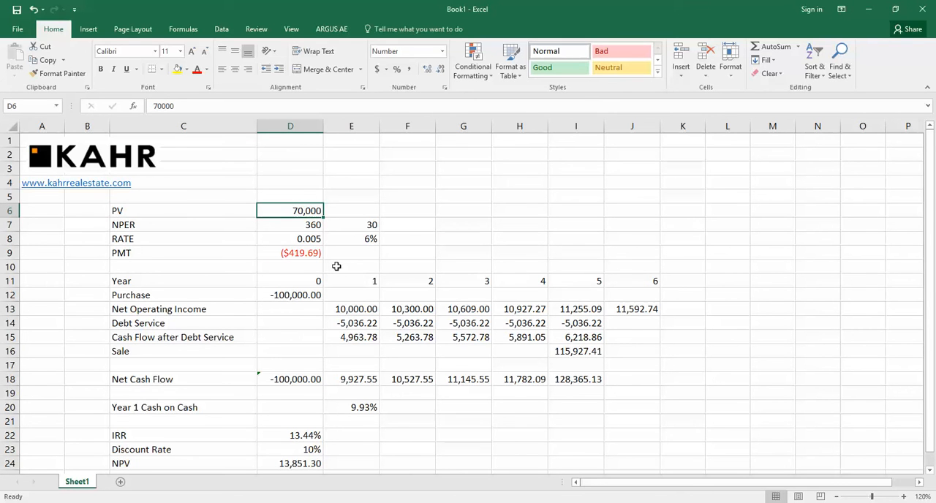
left_click(290, 224)
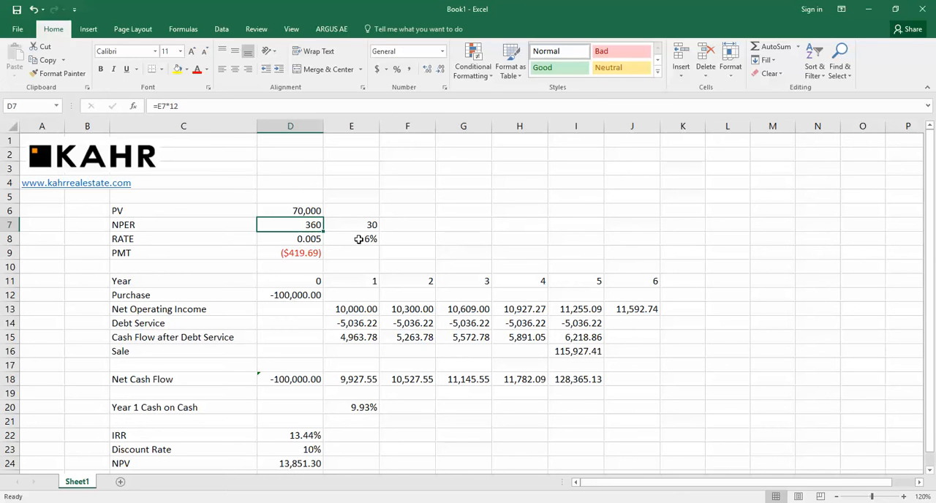
left_click(351, 238)
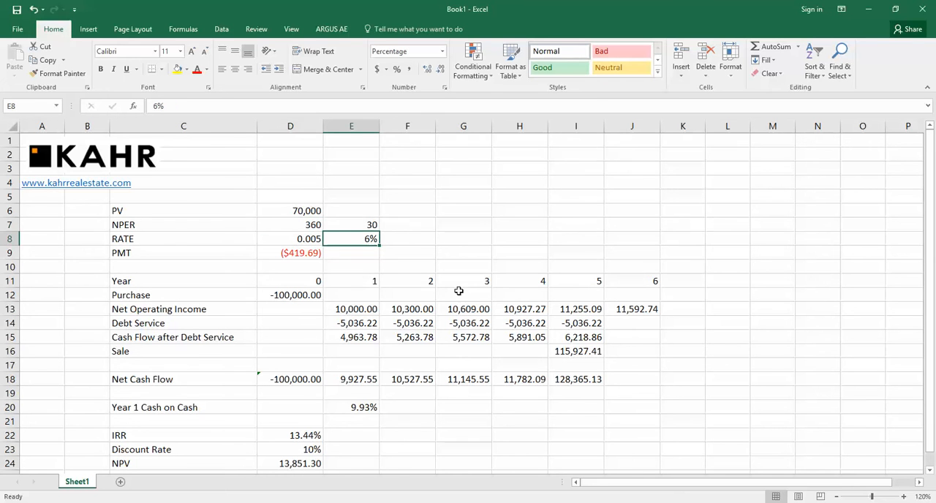
left_click(291, 252)
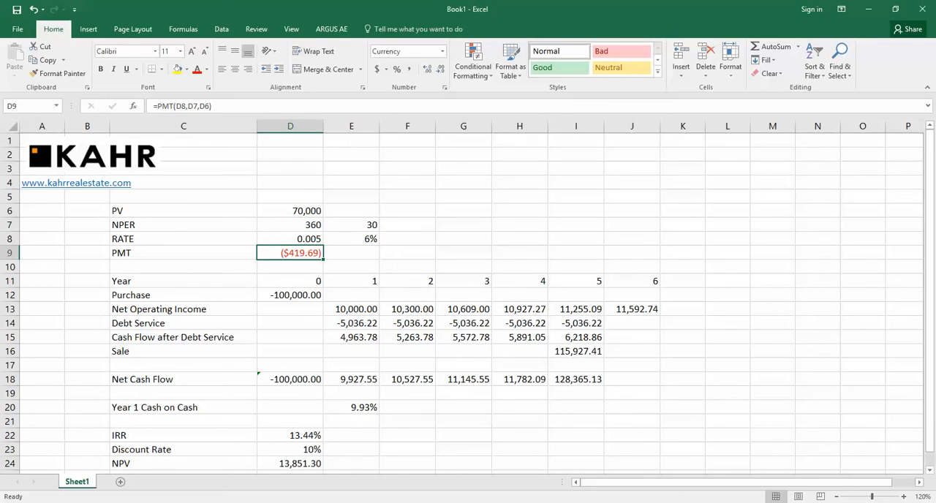
mouse_move(278, 295)
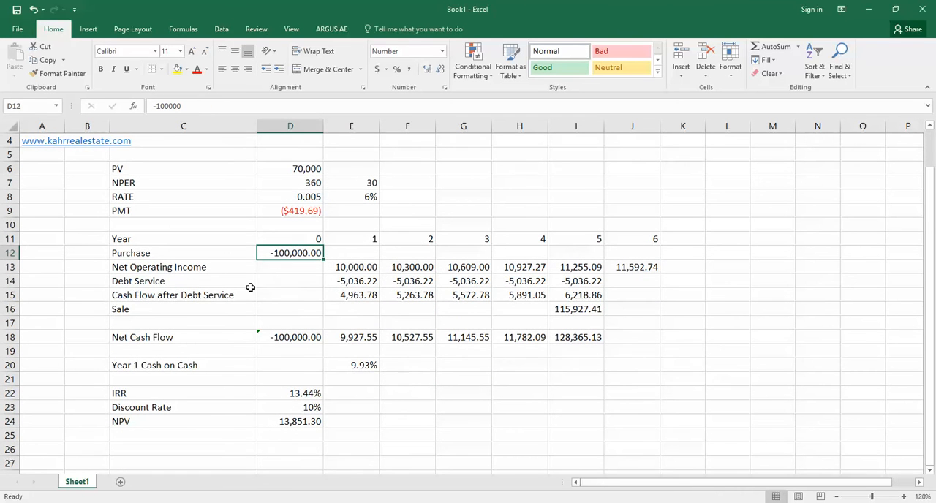
mouse_move(270, 267)
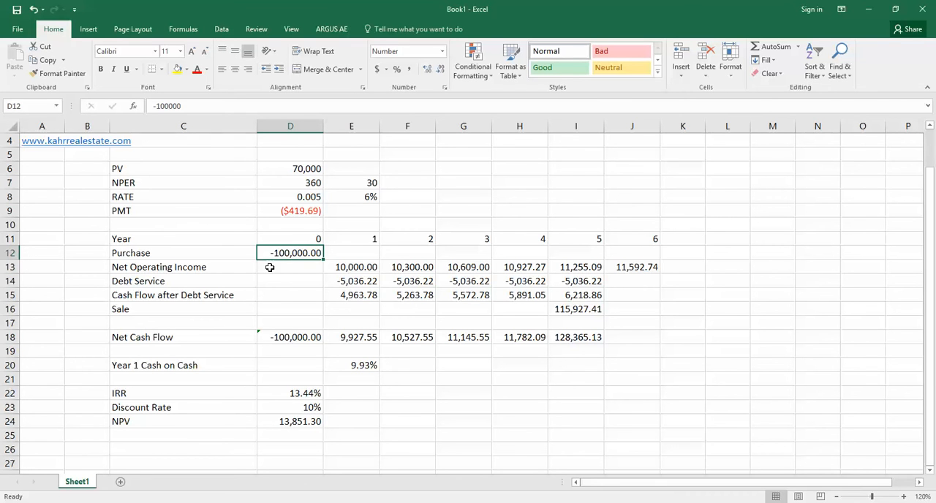
mouse_move(274, 245)
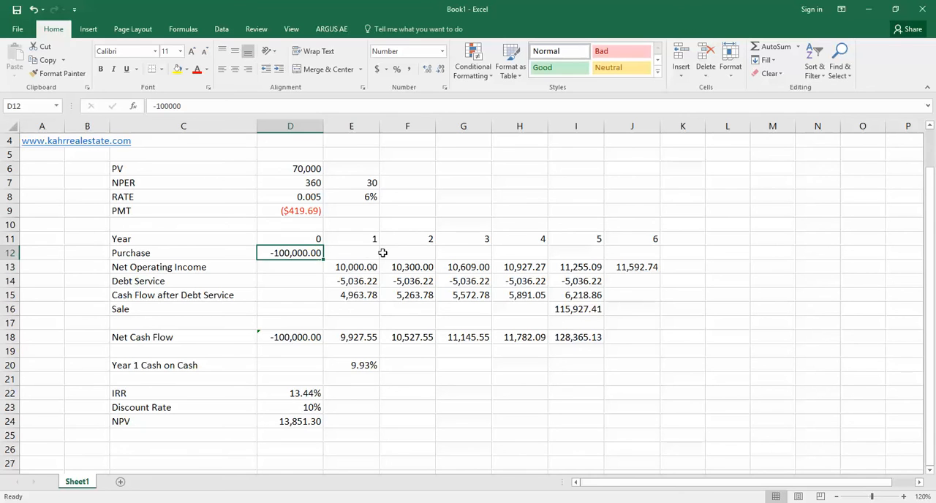
left_click(351, 267)
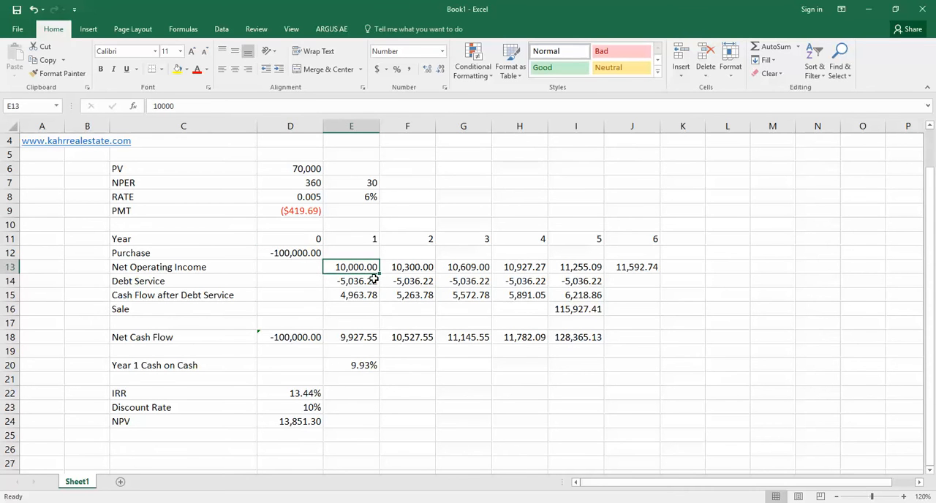
left_click(351, 295)
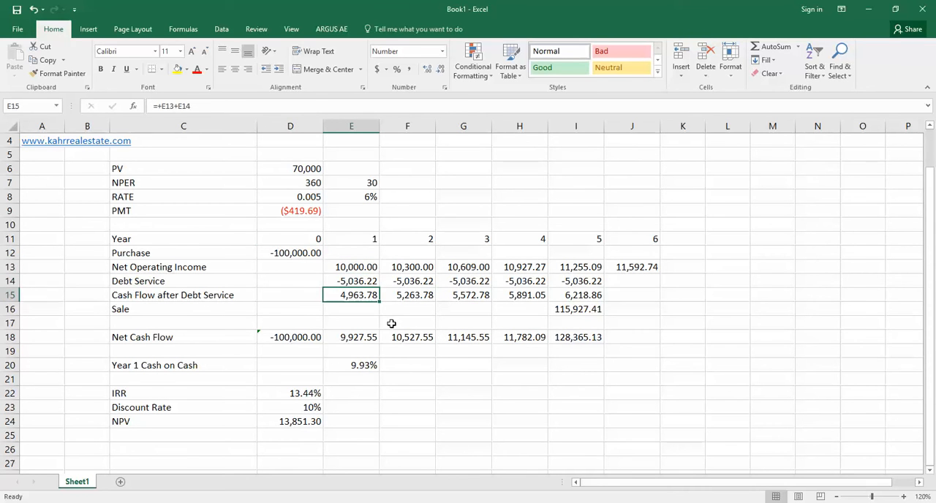
left_click(351, 266)
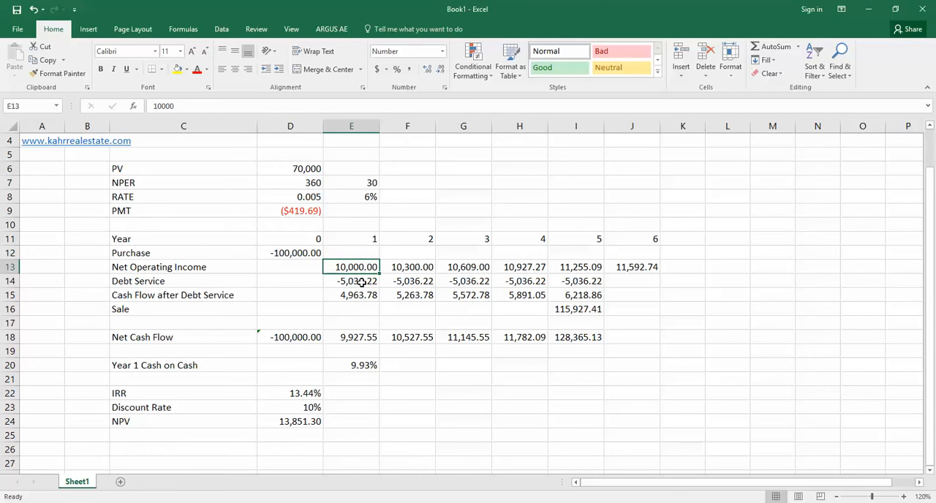
left_click(351, 281)
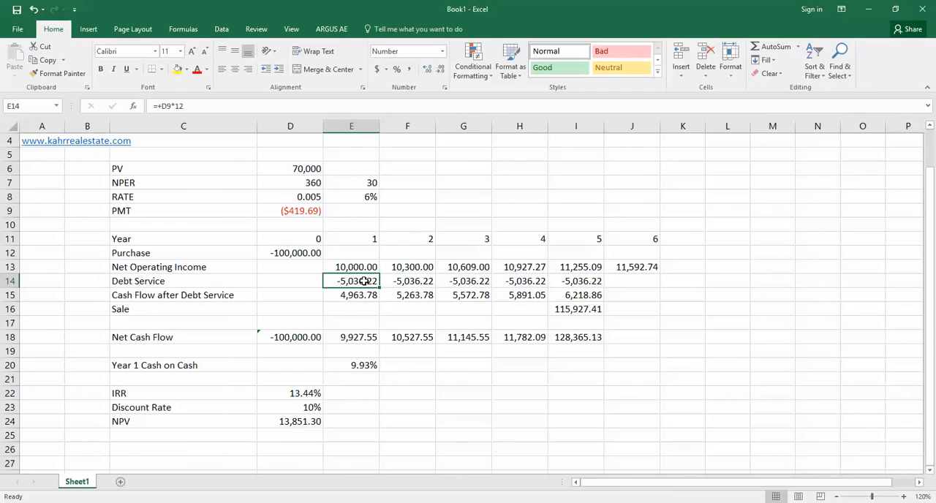
left_click(352, 294)
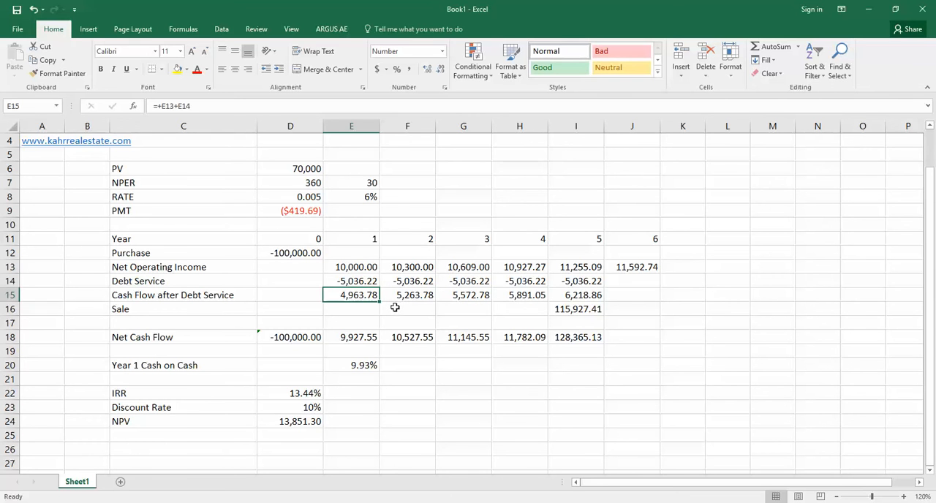
mouse_move(535, 306)
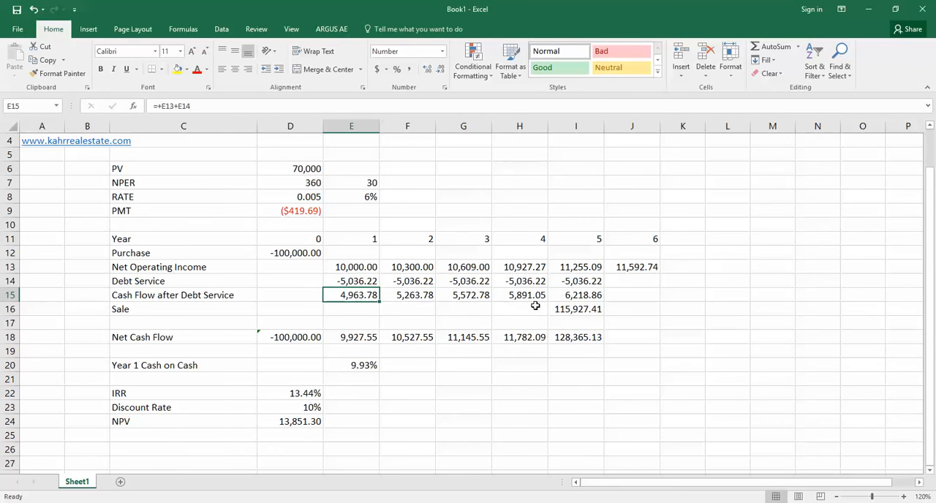
Review the sale value, net cash flow, NPV and payment formulas against the loan term and 6% rate inputs
left_click(575, 309)
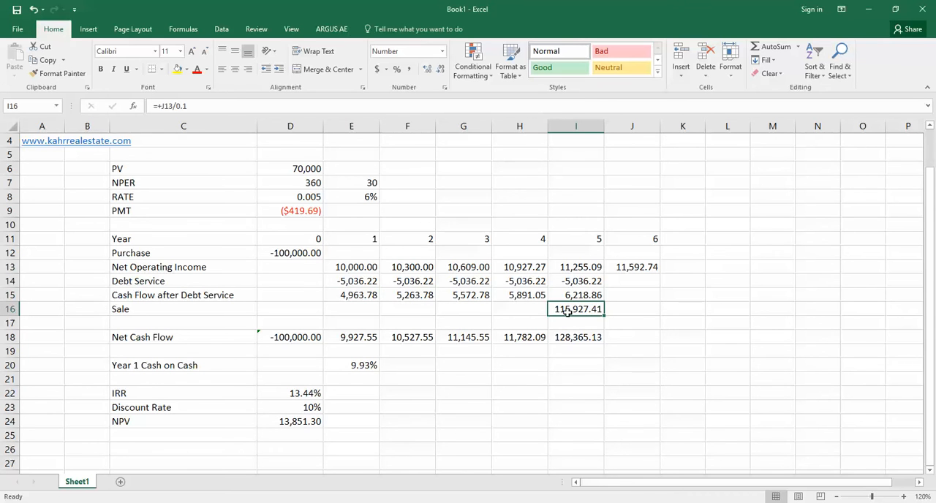
mouse_move(566, 337)
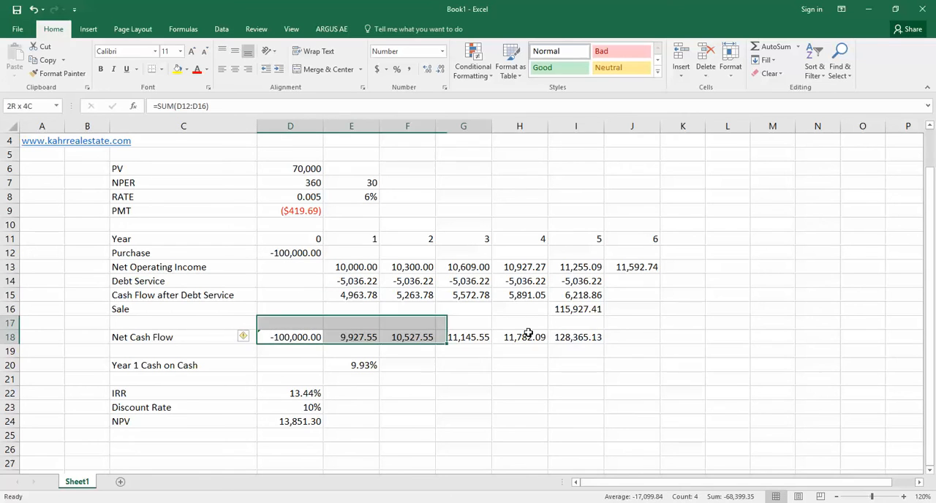
left_click(576, 337)
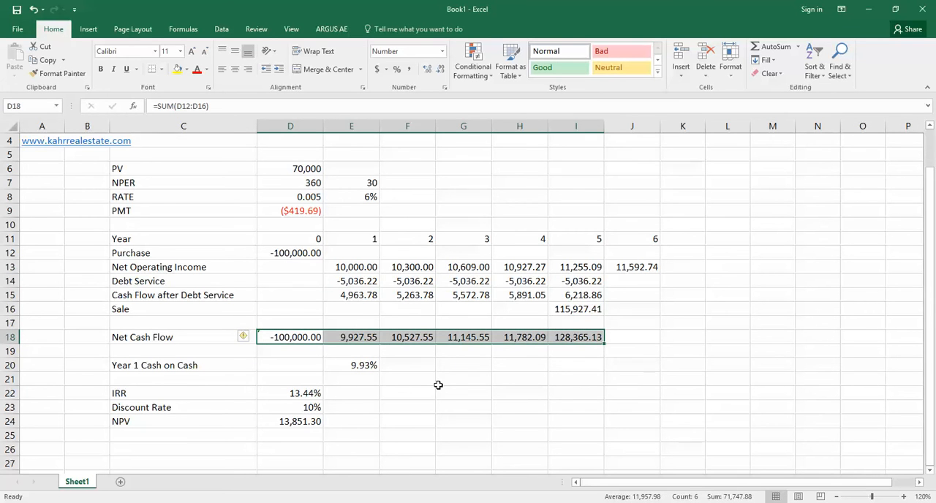
mouse_move(300, 366)
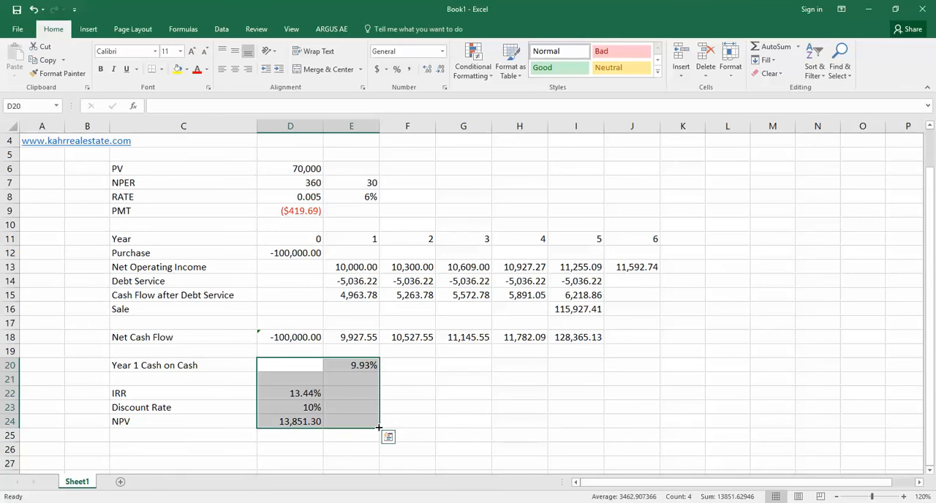
mouse_move(380, 426)
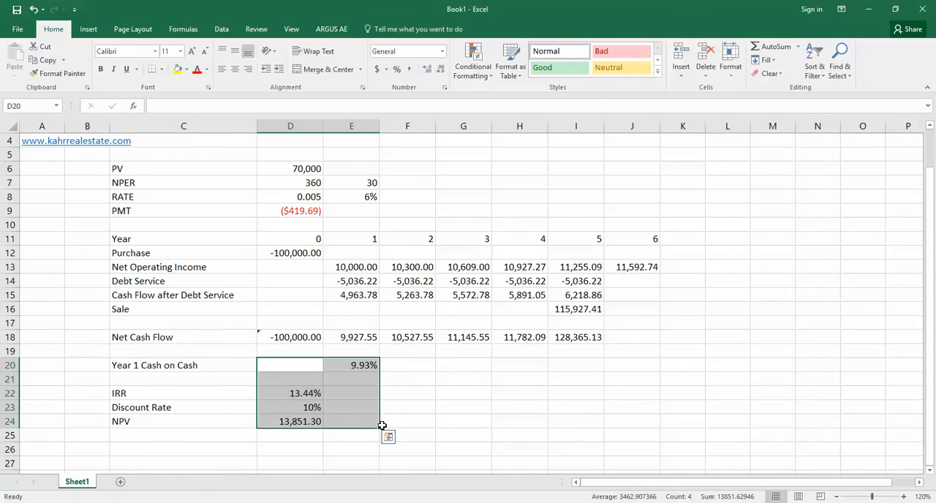
left_click(290, 422)
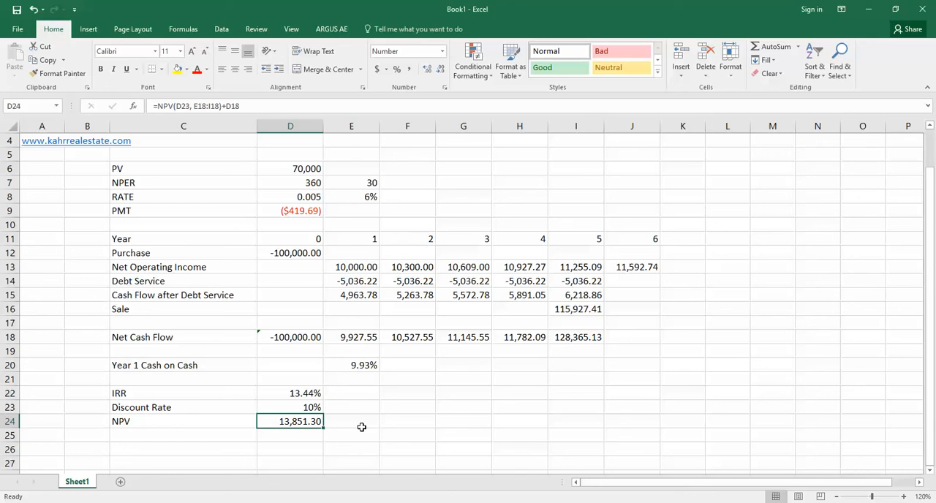
mouse_move(315, 213)
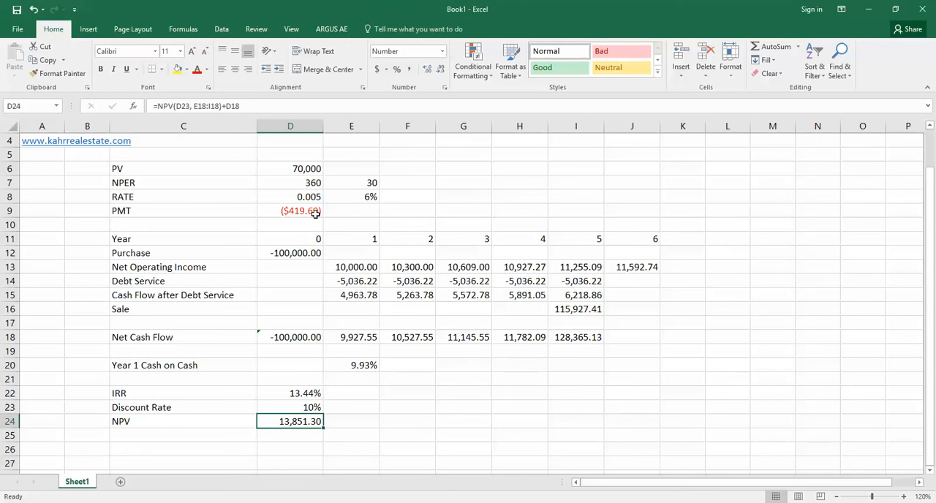
left_click(290, 210)
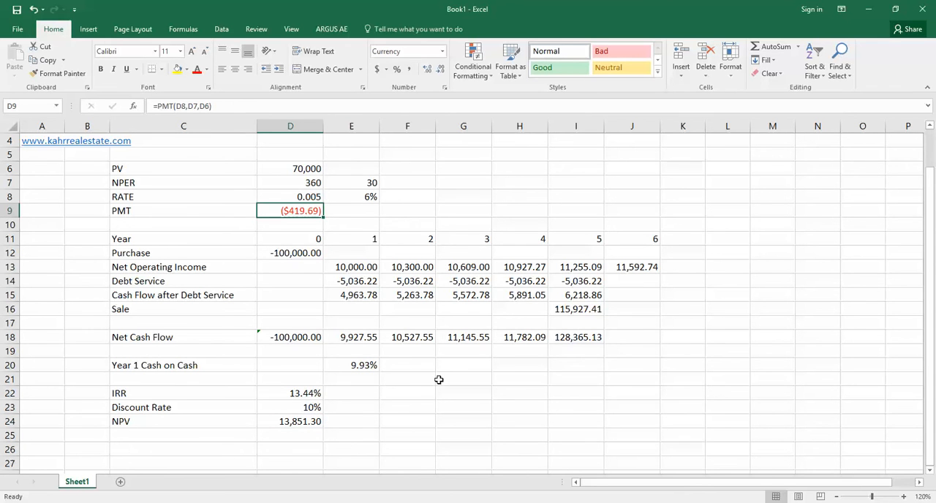
left_click(351, 196)
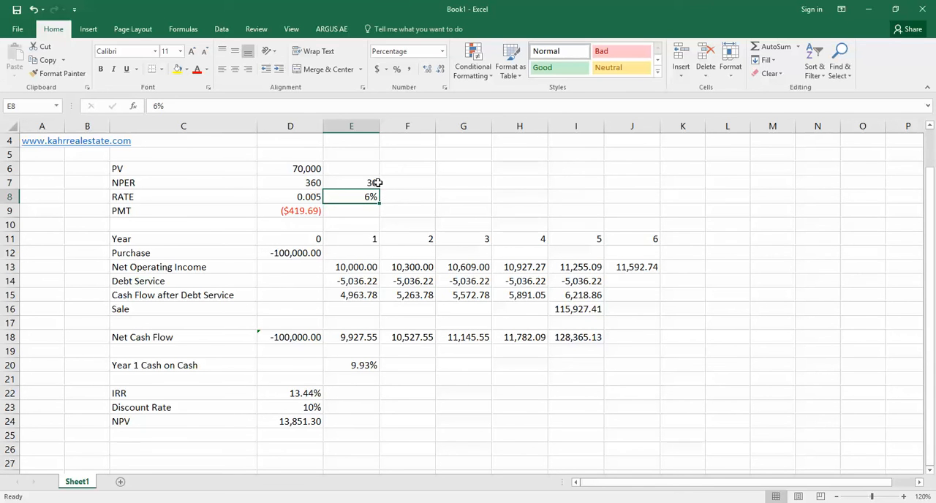
left_click(351, 182)
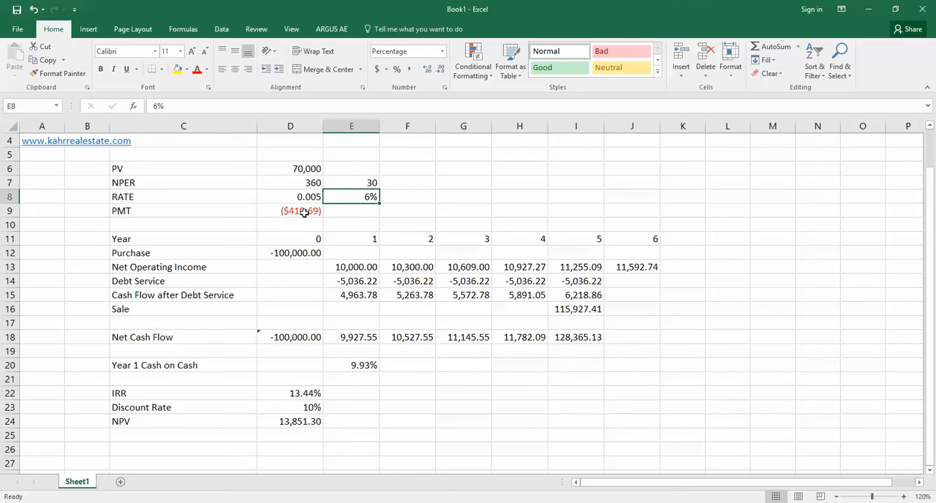
left_click(290, 211)
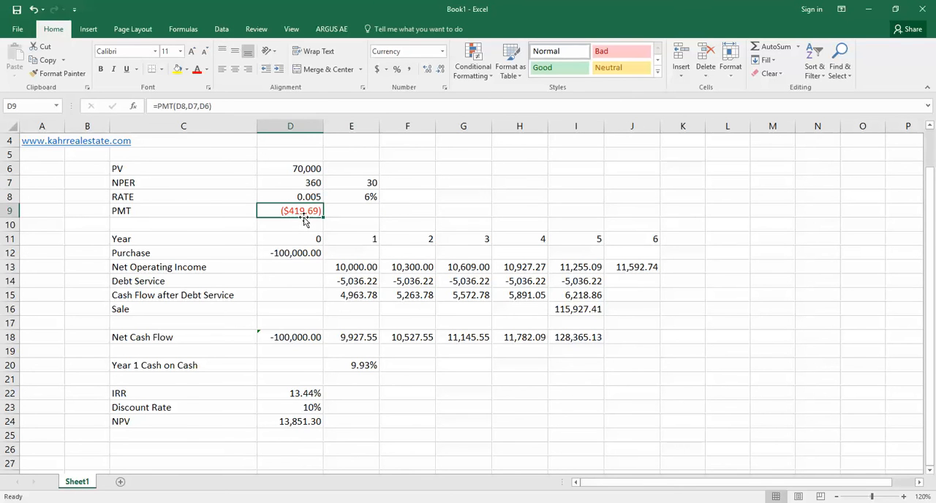
mouse_move(373, 207)
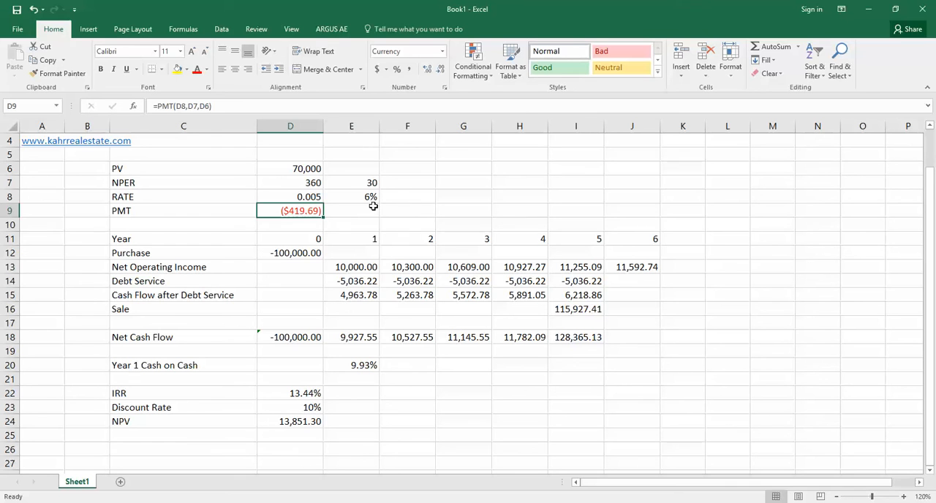
left_click(351, 182)
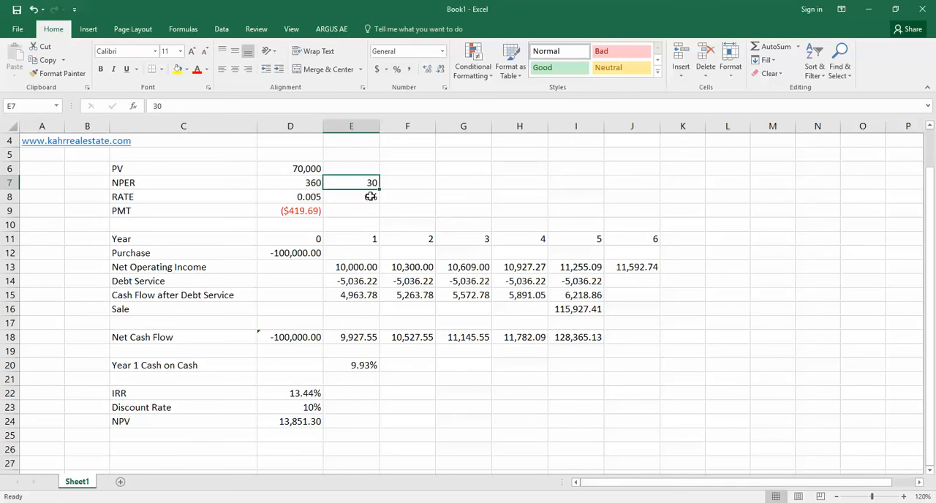
left_click(291, 210)
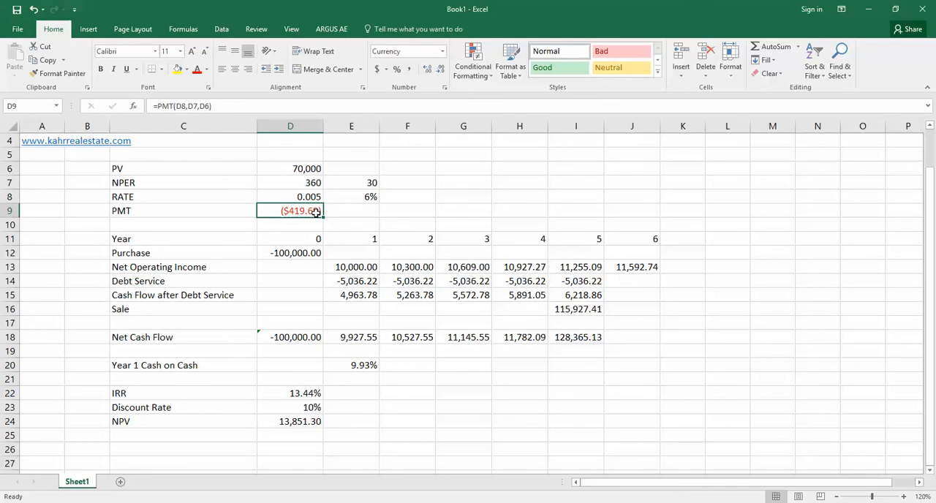
left_click(351, 196)
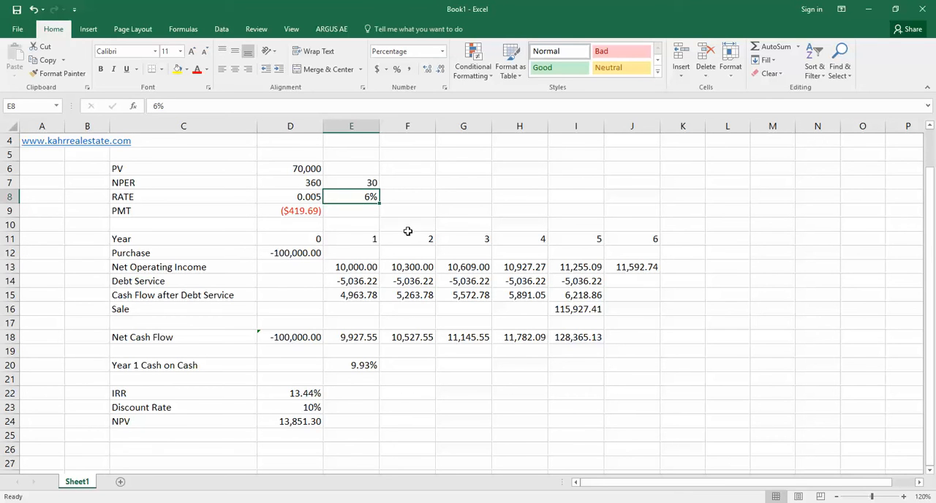
mouse_move(359, 213)
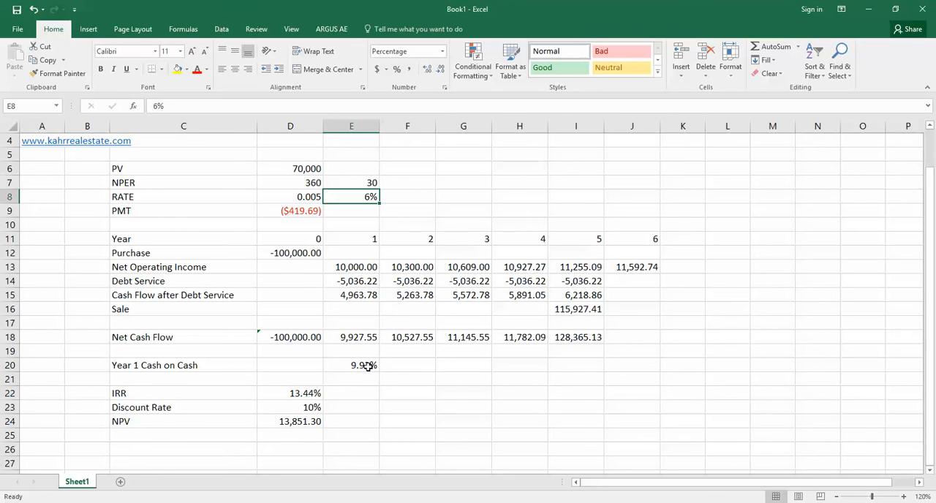
Check the year-1 cash on cash and IRR formulas before moving to an empty cell
left_click(351, 365)
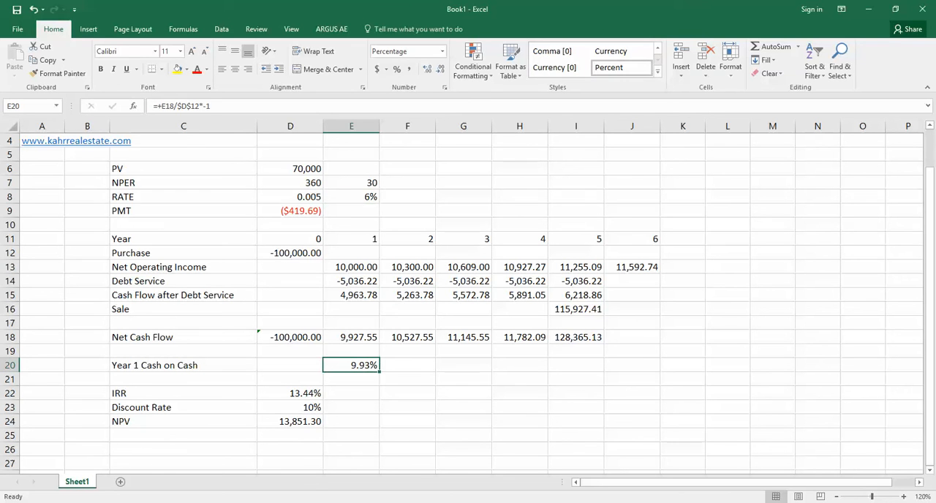
left_click(290, 393)
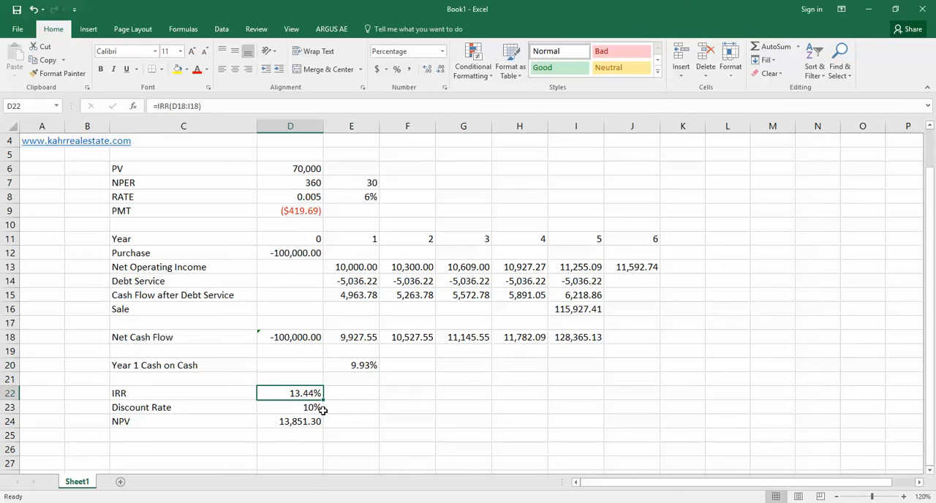
left_click(290, 421)
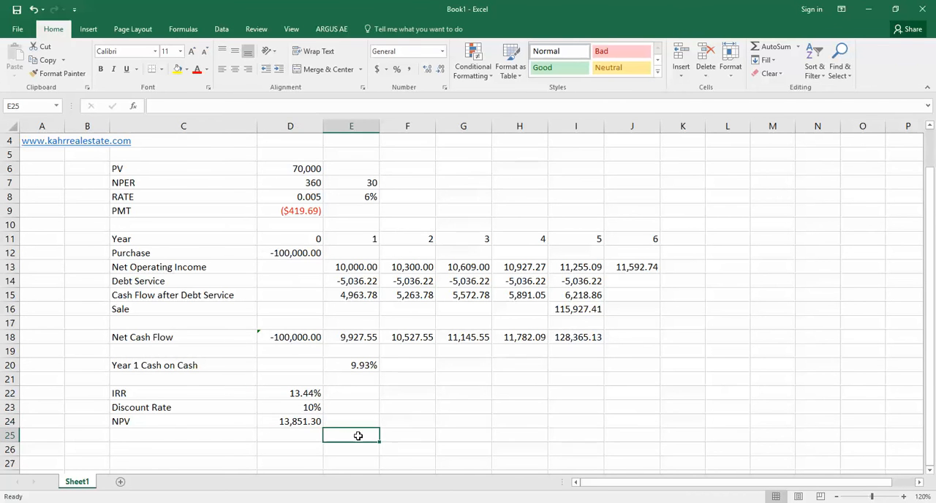
Enter the test rates 5%, 5.5%, 6%, 6.5%, 7% down from D27
scroll("down", 3)
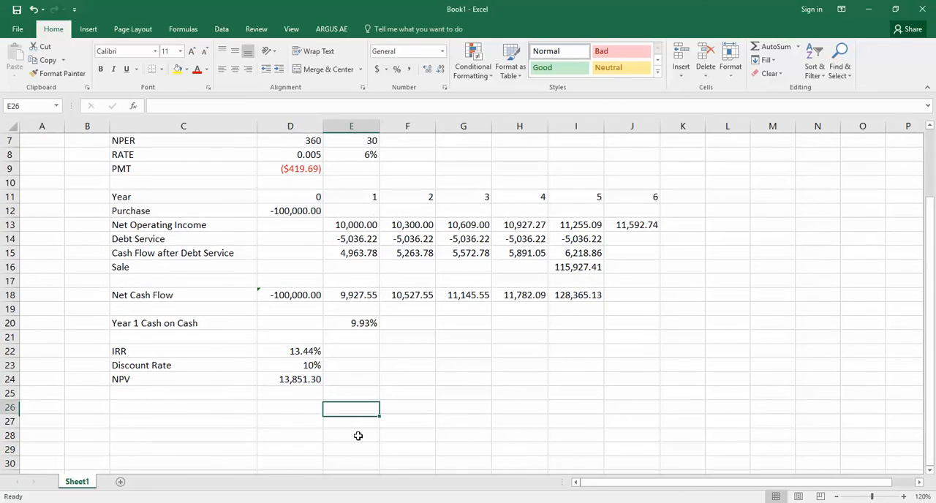
left_click(290, 421)
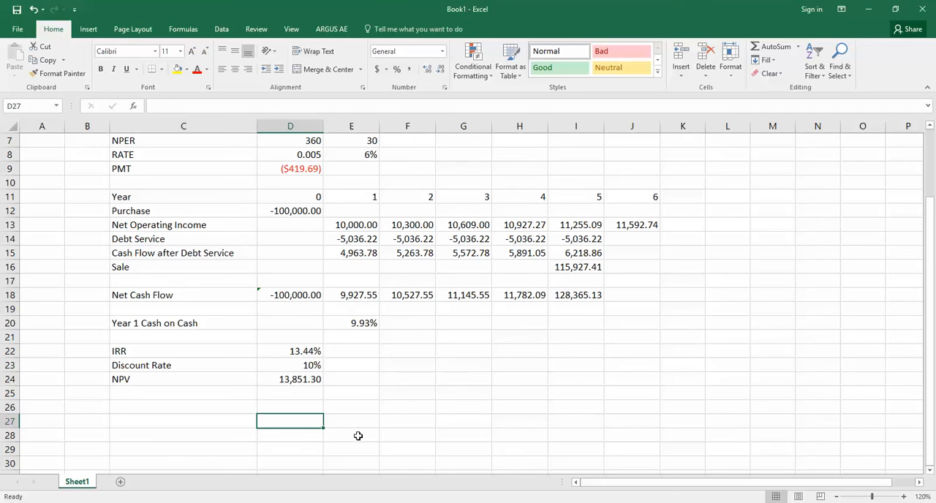
type("5%")
left_click(290, 435)
type("5.5")
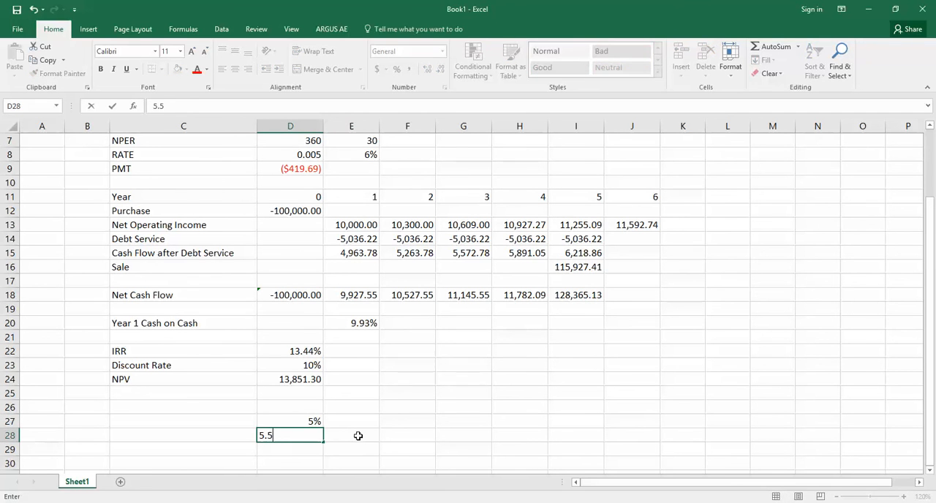
key("Return")
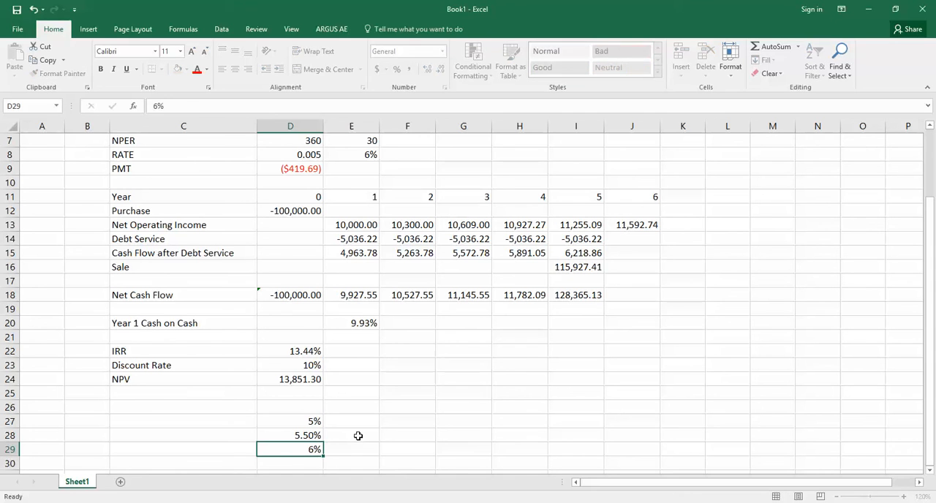
type("6.5%")
type("7")
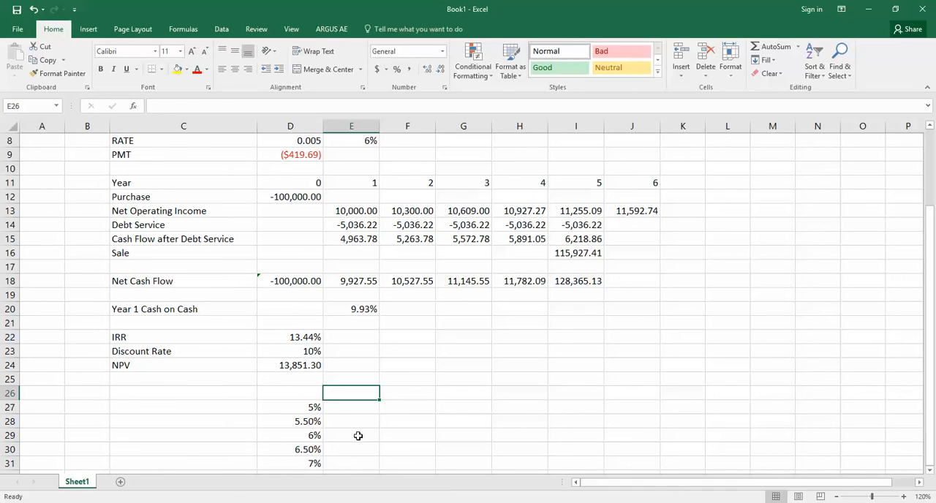
Link E26:H26 to the payment (D8), year-1 cash on cash, IRR and NPV results
type("+D8")
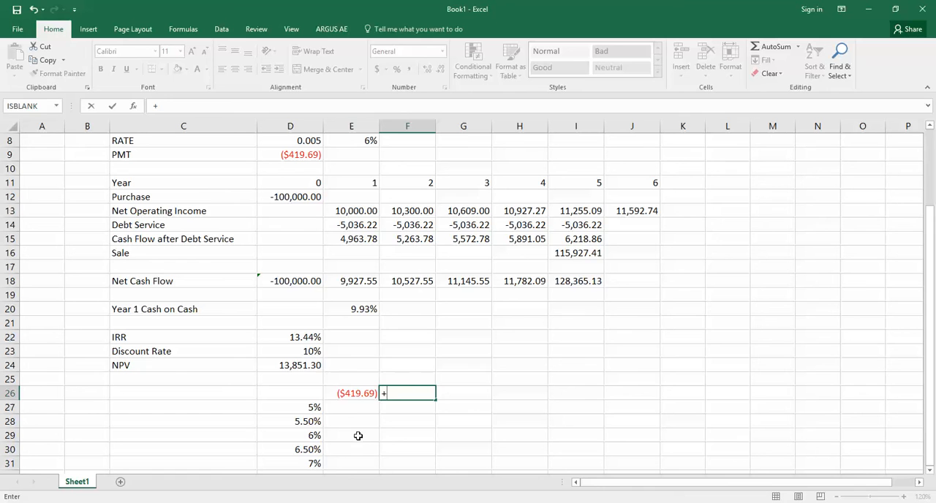
left_click(351, 309)
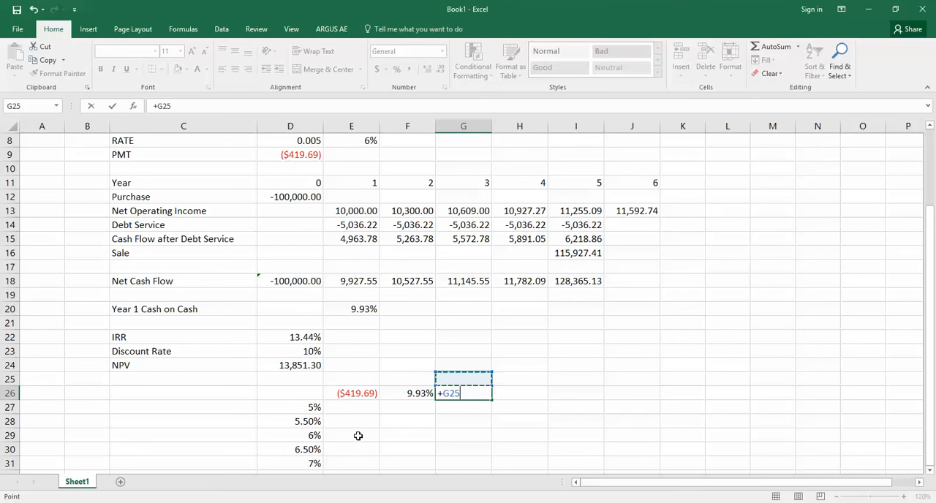
left_click(291, 336)
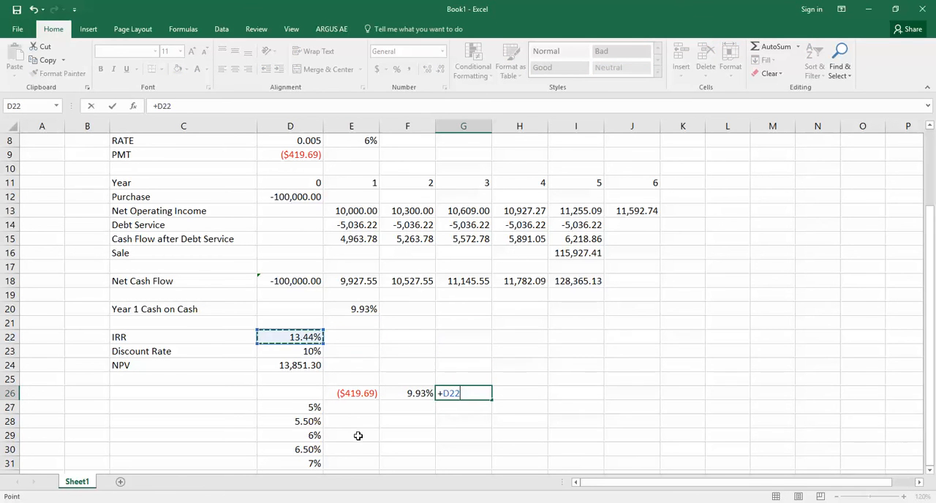
left_click(463, 365)
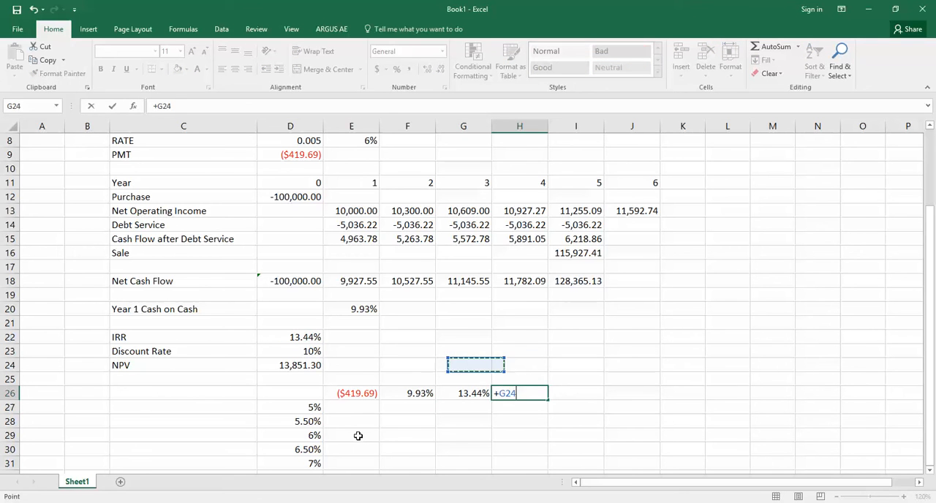
key("Return")
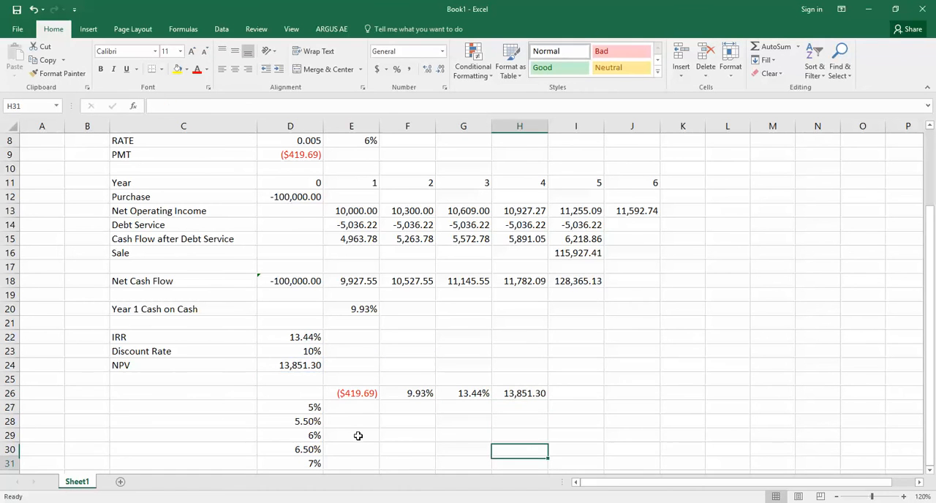
Select the rate table block D26:H31 and switch to the Data tools
scroll("down", 3)
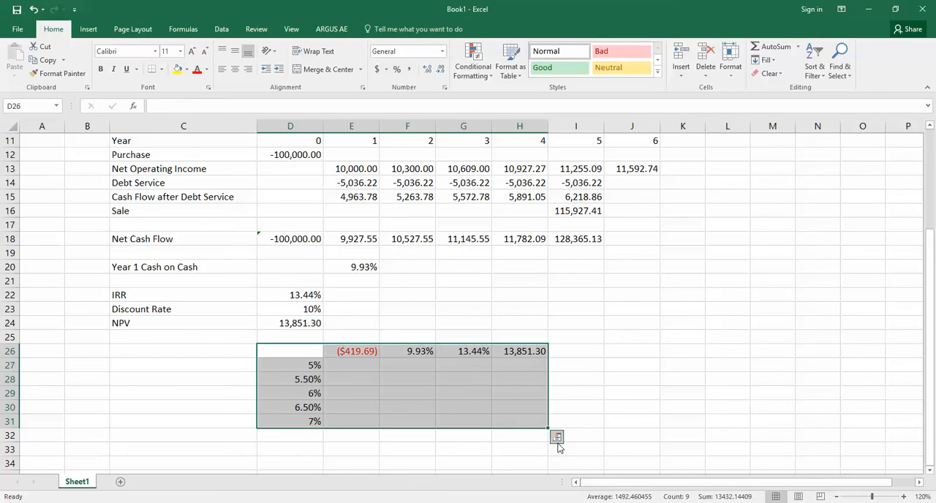
mouse_move(558, 438)
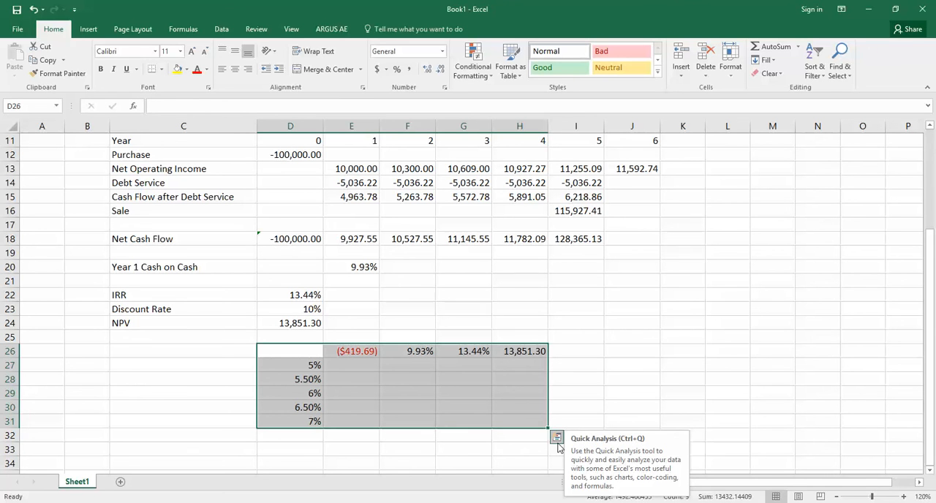
mouse_move(426, 402)
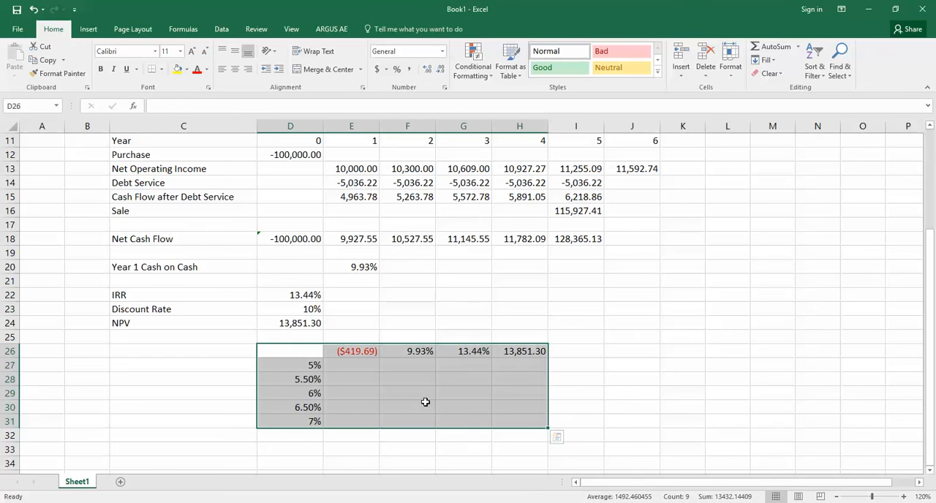
left_click(290, 365)
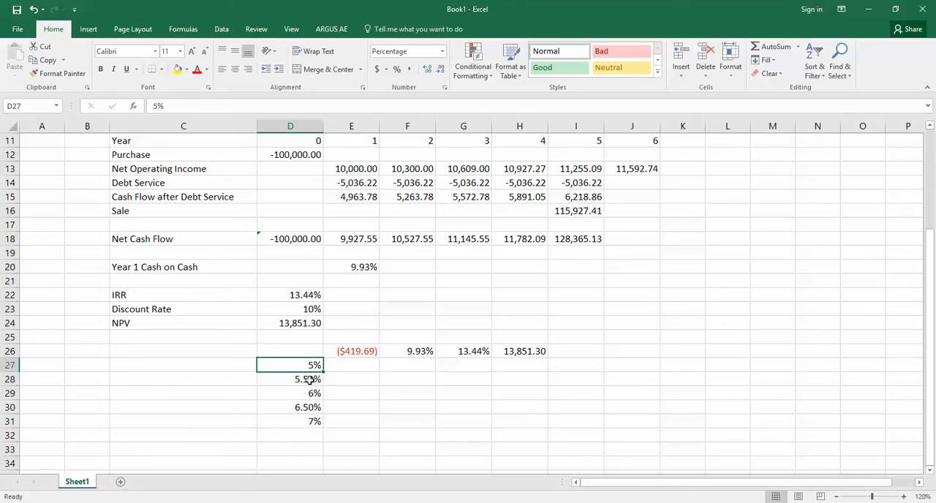
left_click(290, 408)
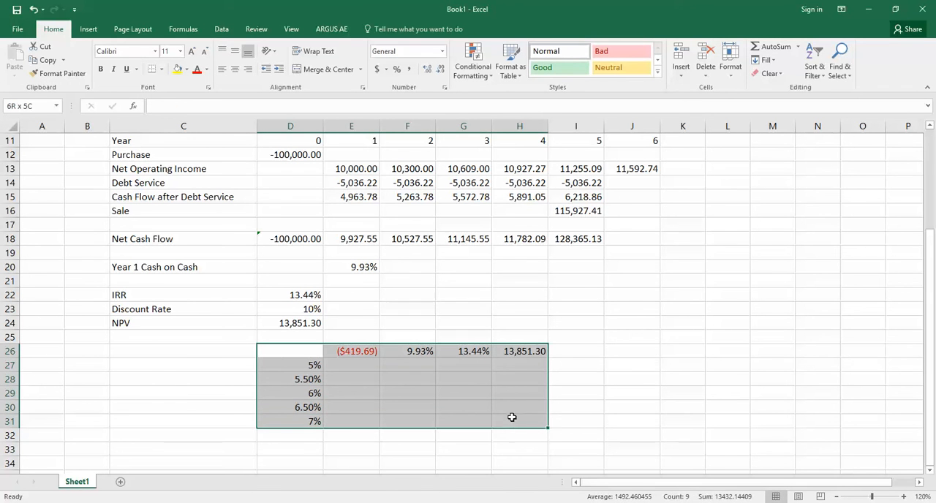
left_click(220, 29)
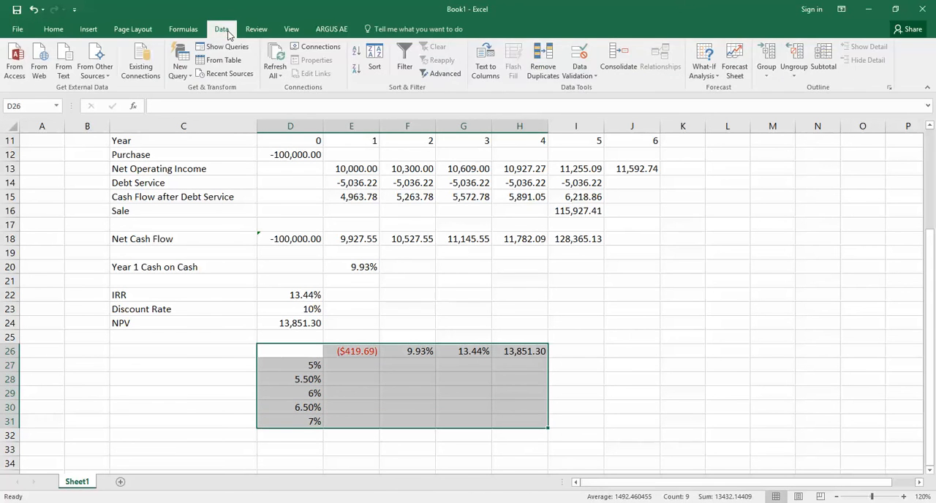
Start a What-If Data Table with no row input and column input cell $E$8
left_click(703, 62)
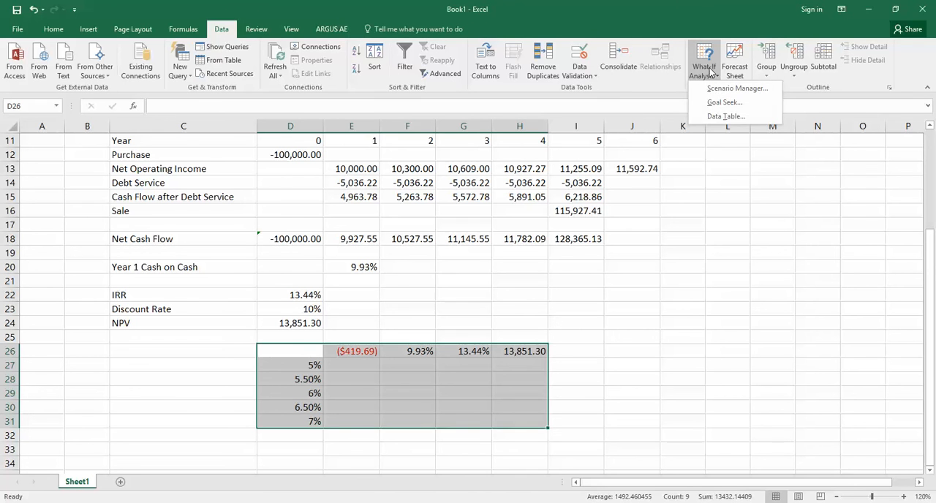
left_click(725, 116)
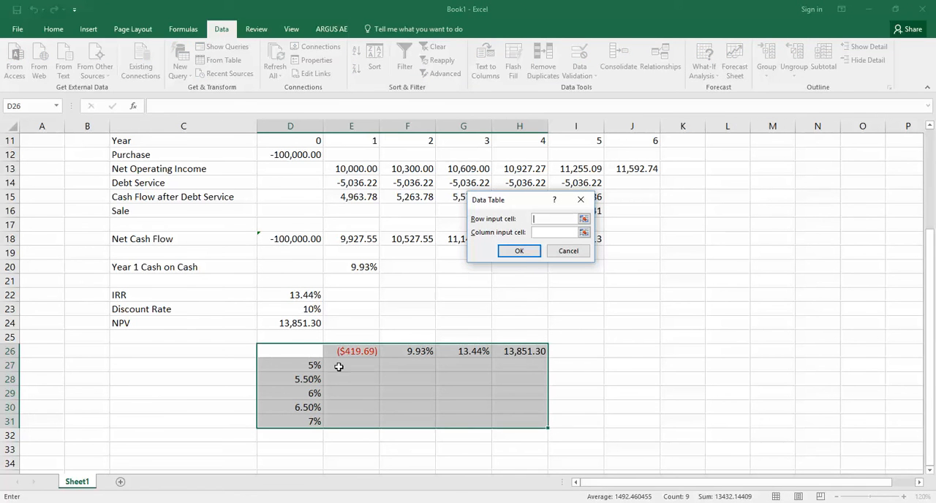
mouse_move(619, 348)
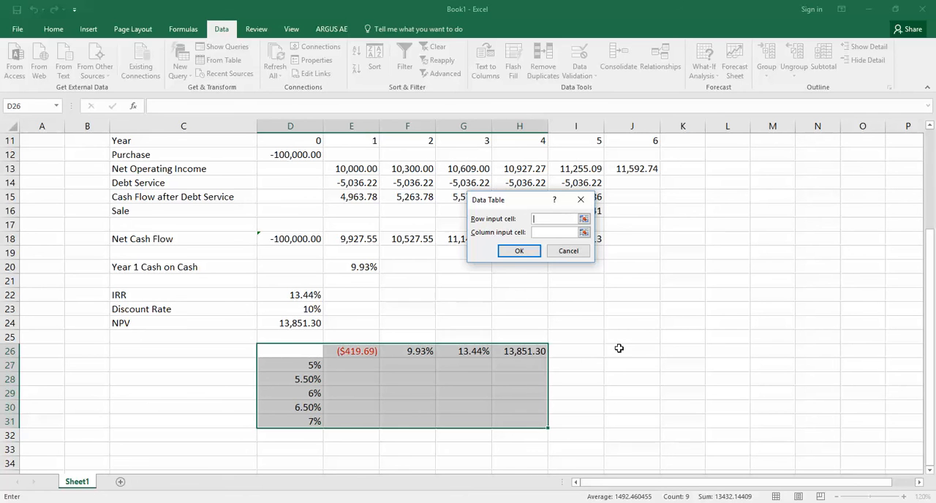
left_click(407, 238)
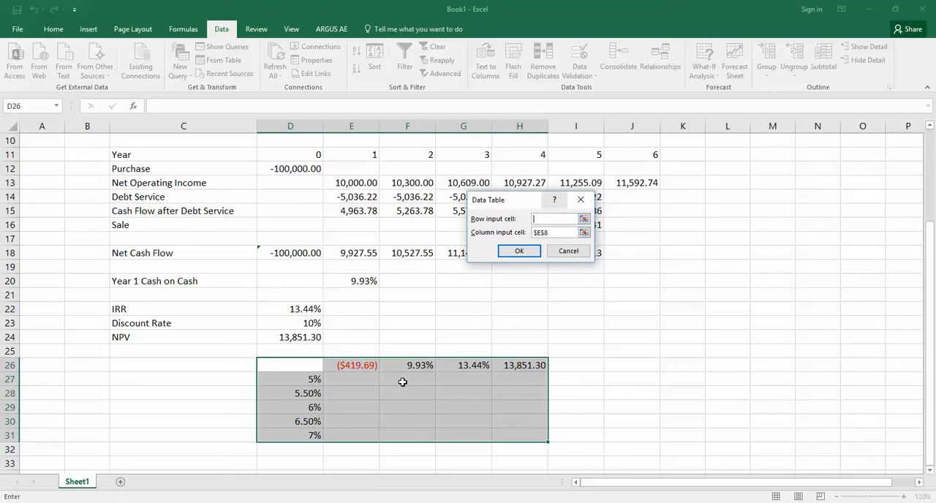
mouse_move(329, 371)
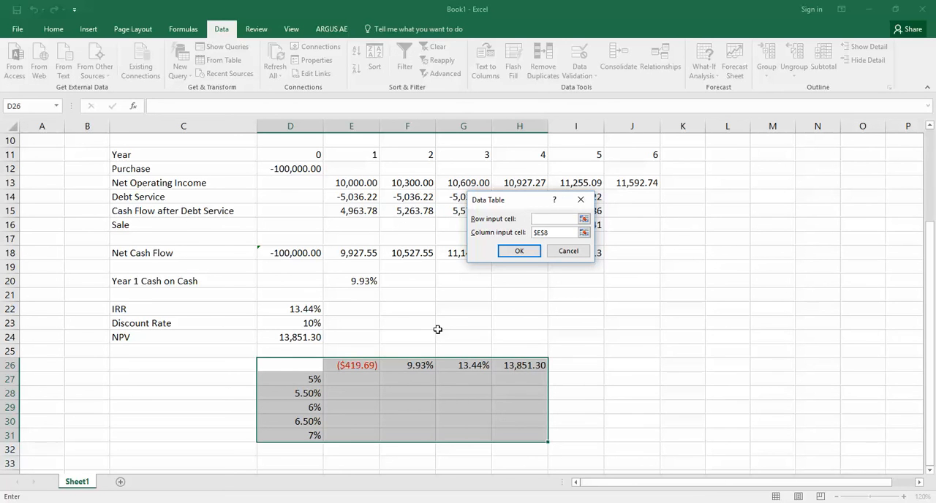
mouse_move(479, 225)
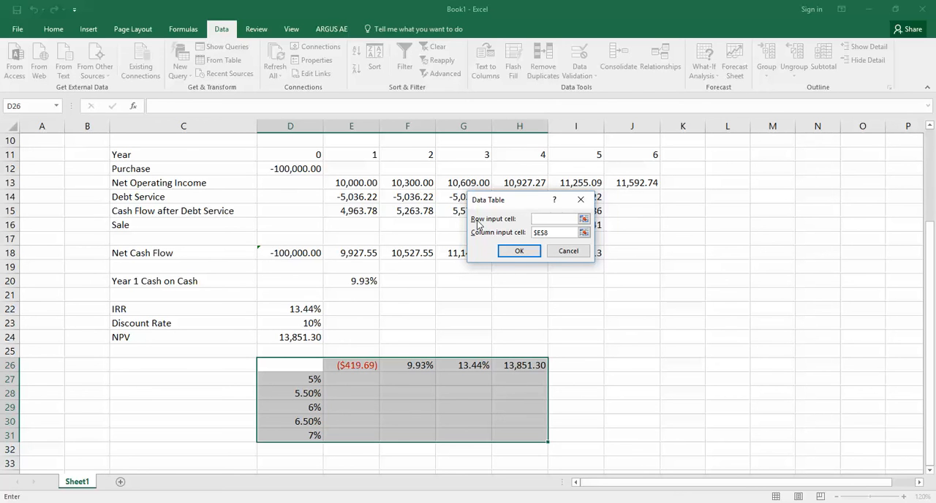
left_click(560, 218)
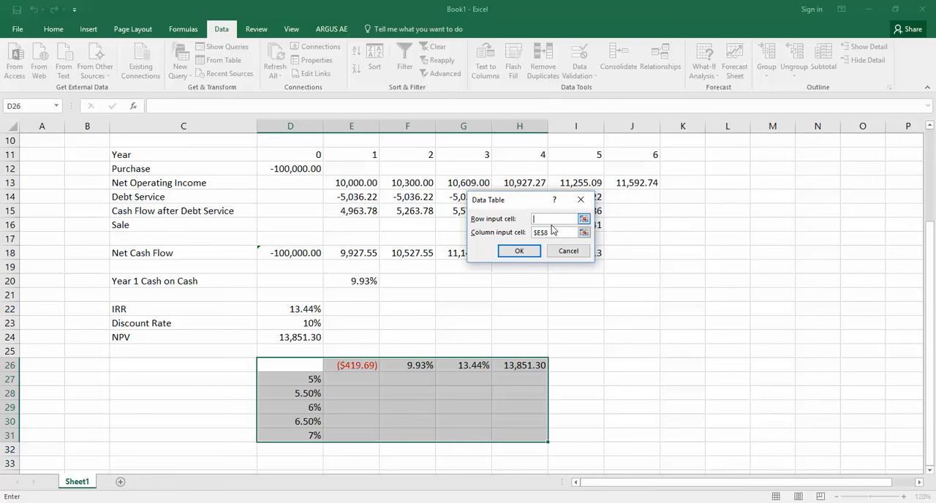
scroll("up", 3)
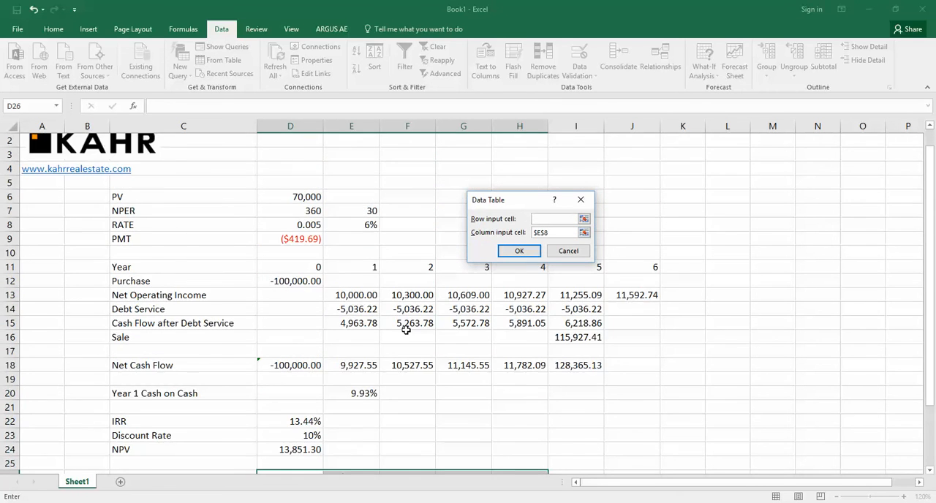
mouse_move(371, 224)
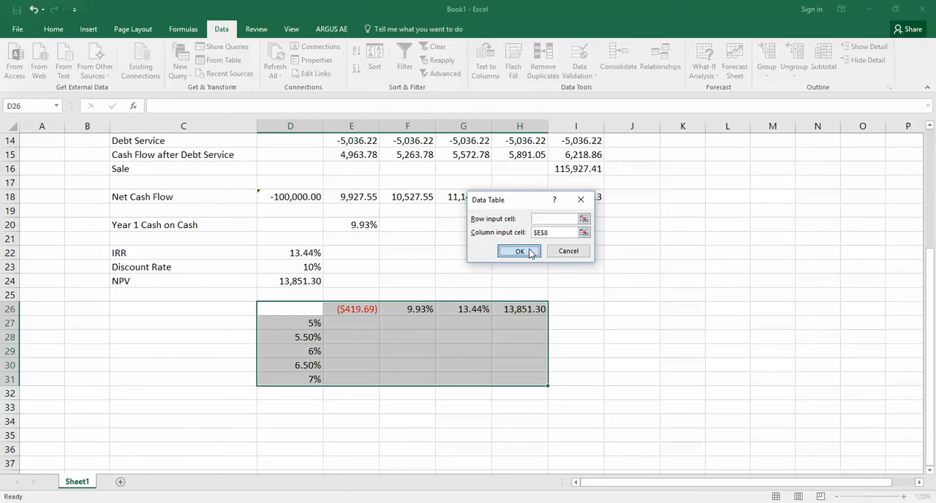
Generate the data table results and give the NPV column a two-decimal number format
left_click(519, 251)
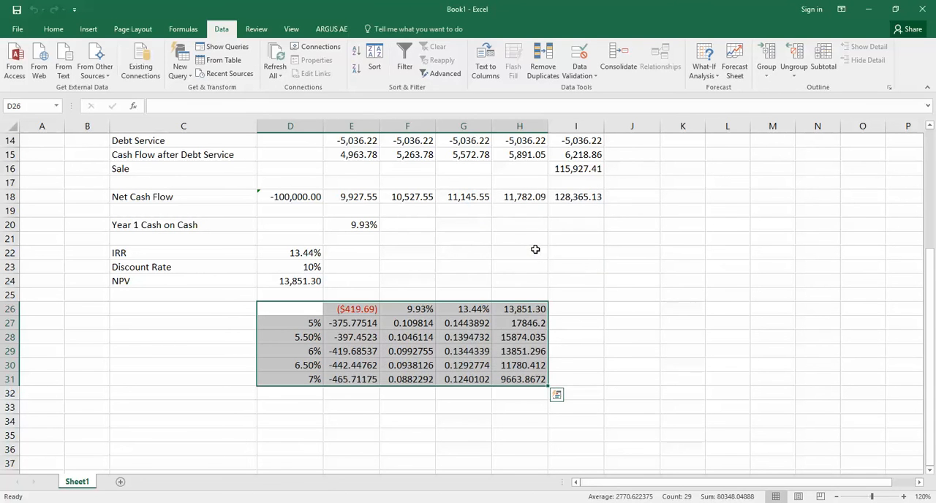
left_click(631, 323)
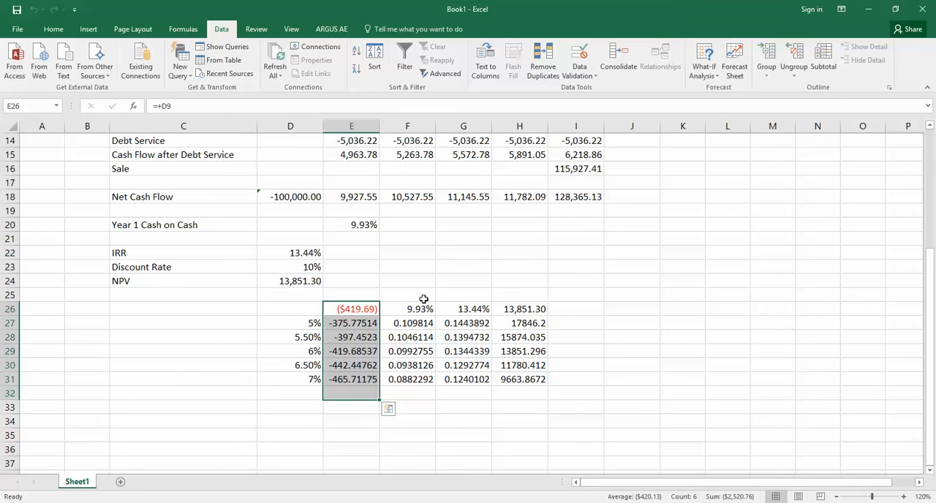
left_click(407, 308)
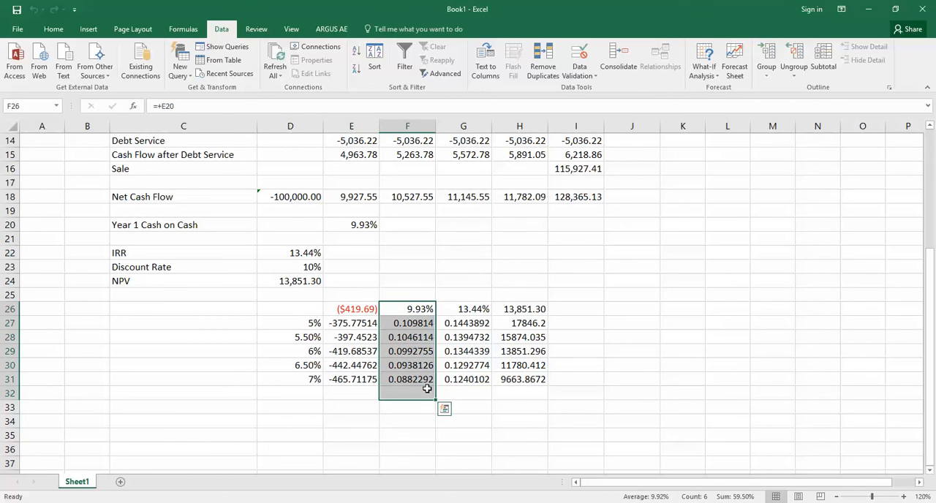
left_click(463, 309)
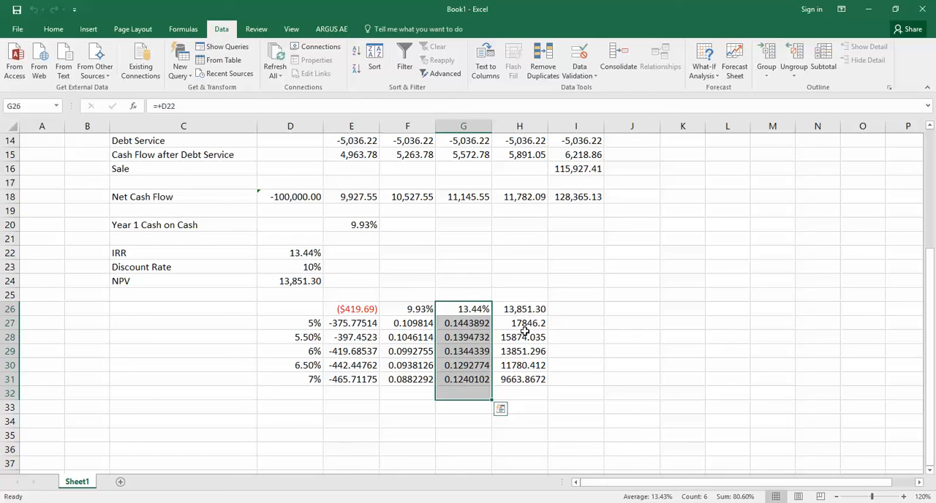
left_click(519, 309)
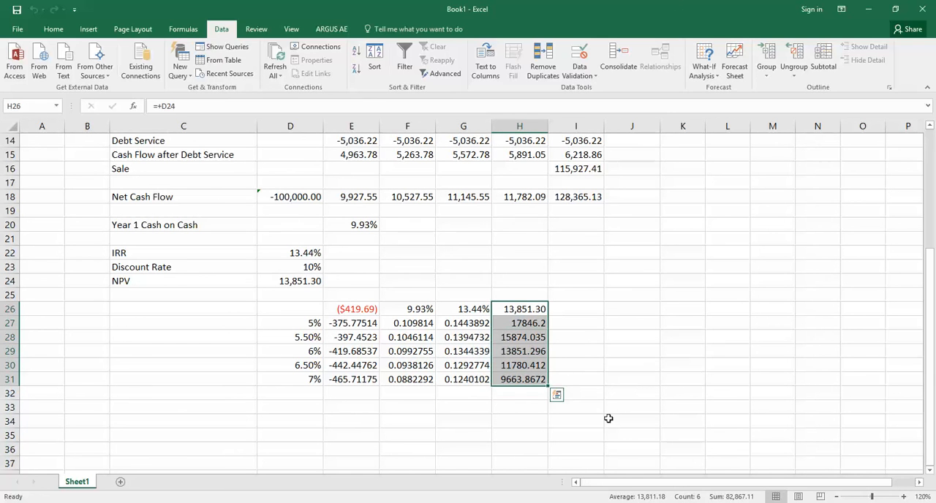
left_click(632, 379)
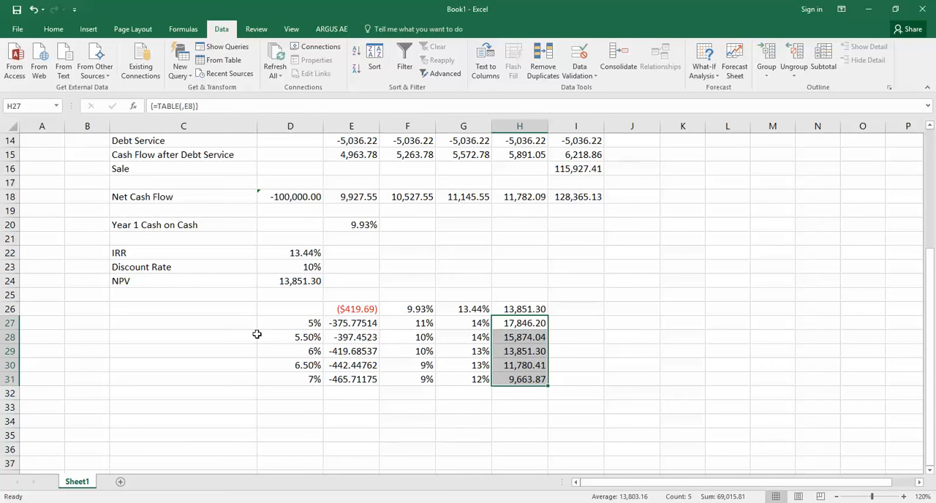
Format payments as red bracketed currency and cash-on-cash and IRR as percentages
left_click(351, 322)
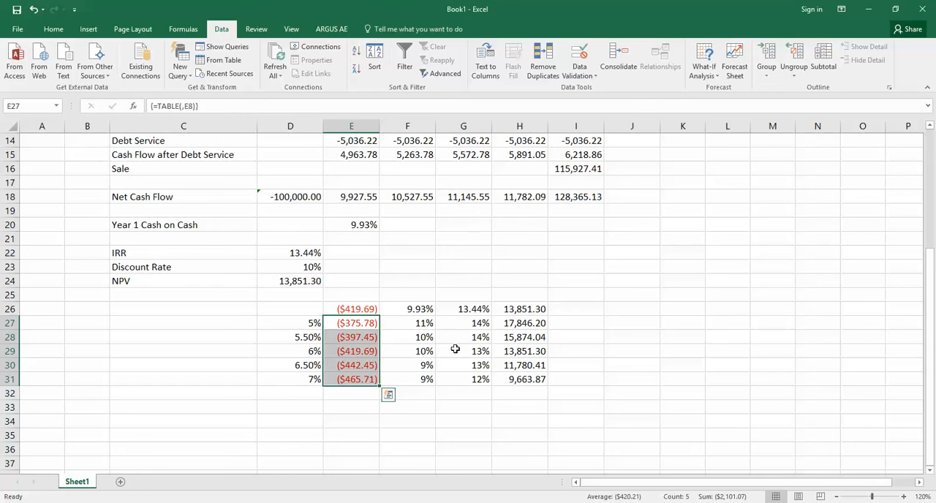
left_click(519, 281)
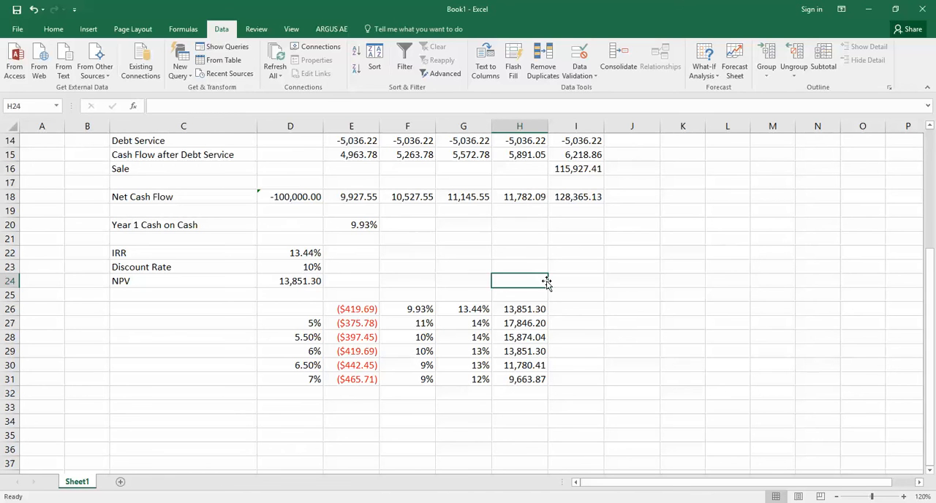
mouse_move(476, 249)
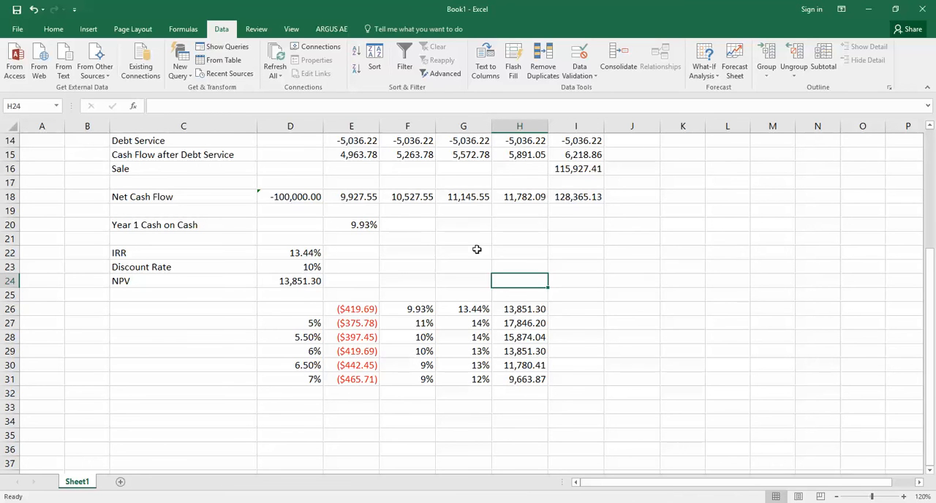
left_click(463, 253)
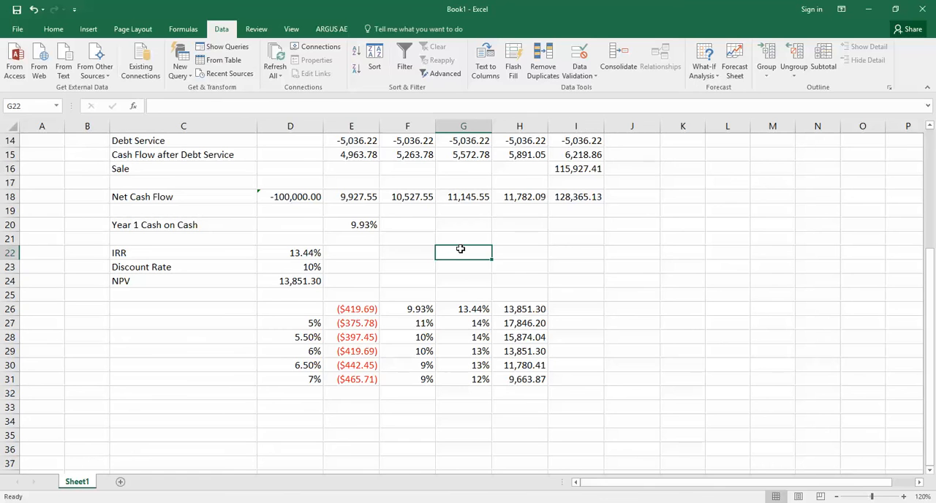
mouse_move(447, 273)
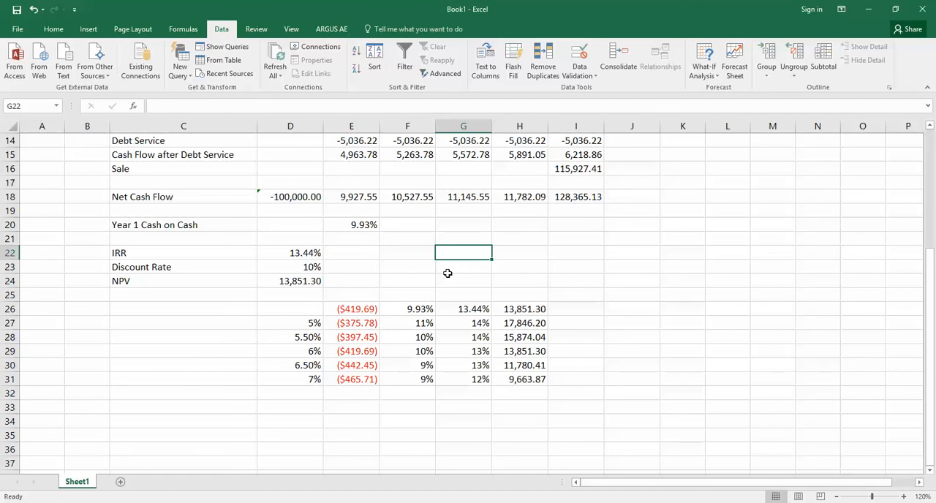
mouse_move(427, 211)
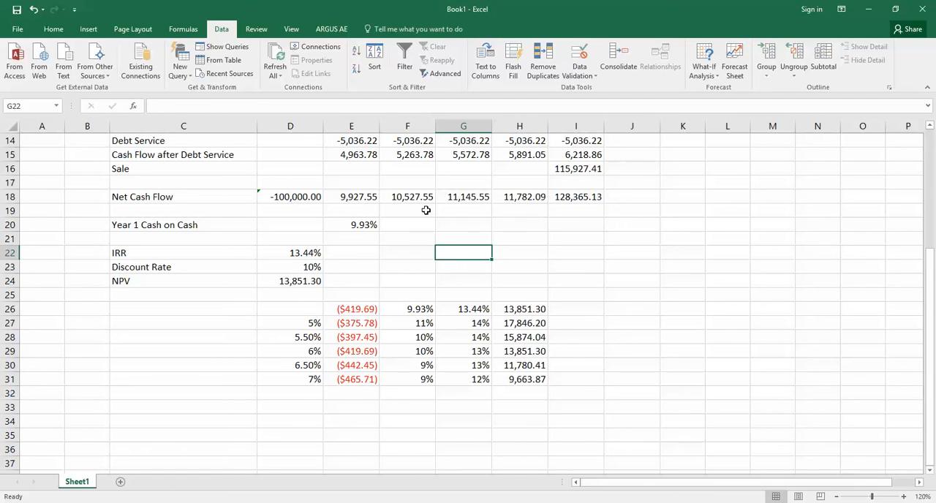
left_click(406, 224)
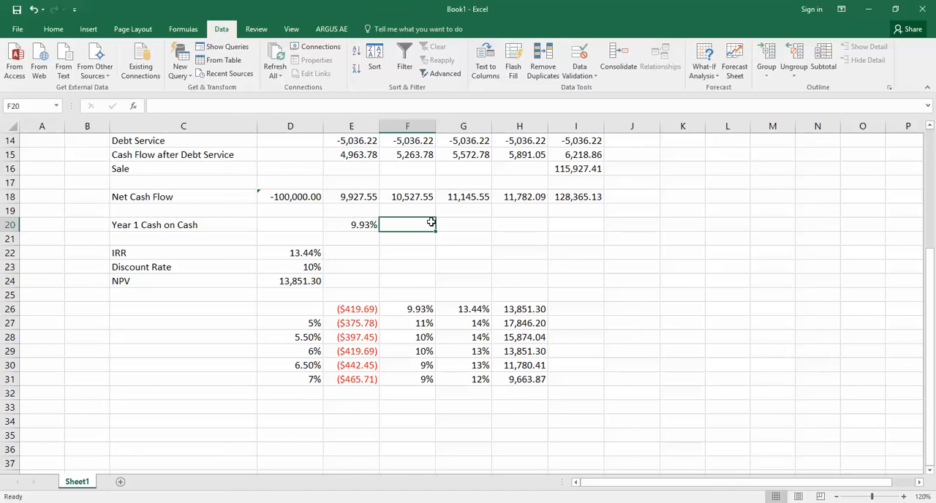